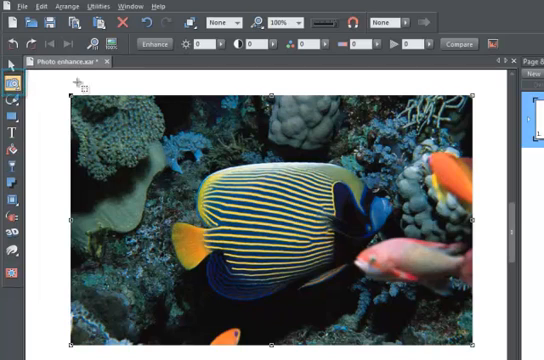
Auto-enhance the angelfish photo for brighter, more vivid colours and stronger contrast
click(156, 44)
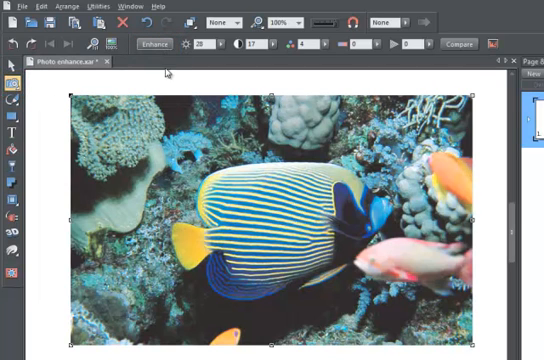
mouse_move(164, 78)
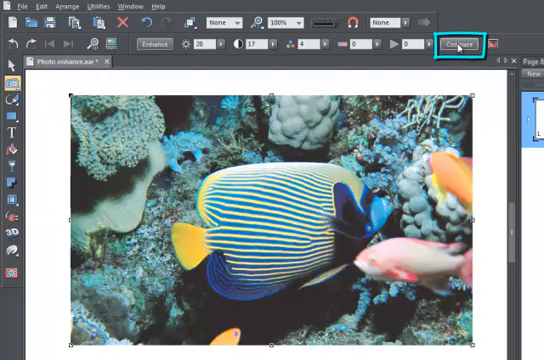
click(460, 44)
text(1)
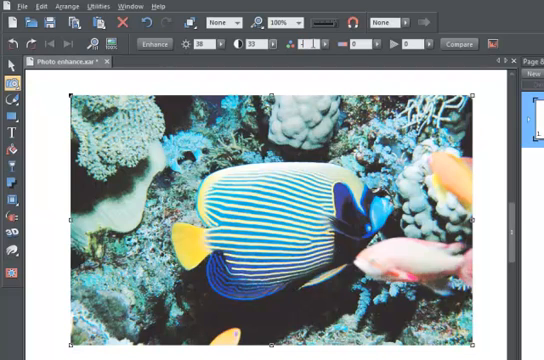
Convert the photo to black and white by setting Saturation to -100
text(-100)
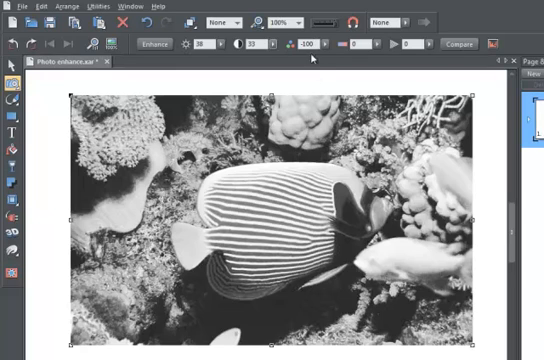
mouse_move(424, 48)
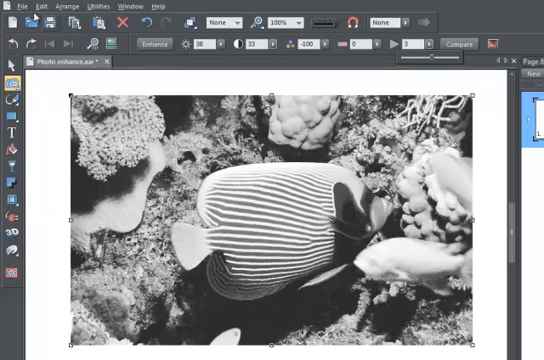
click(12, 6)
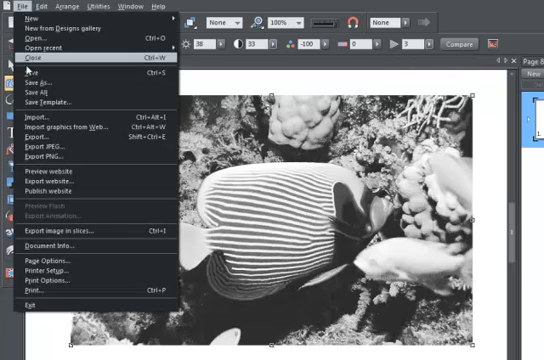
Begin exporting the photo as a JPEG named 'fish'
click(46, 148)
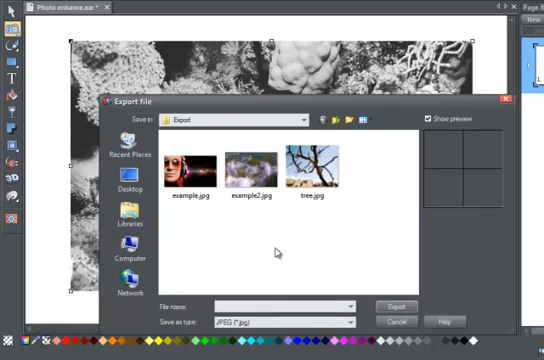
text(fish)
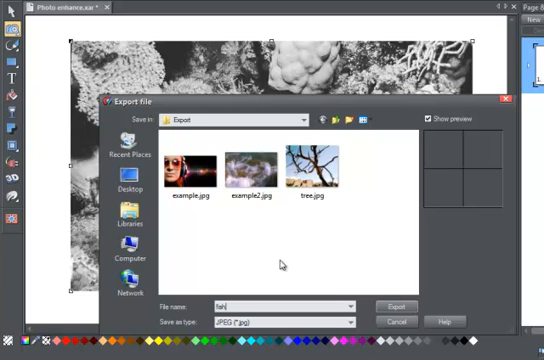
mouse_move(388, 304)
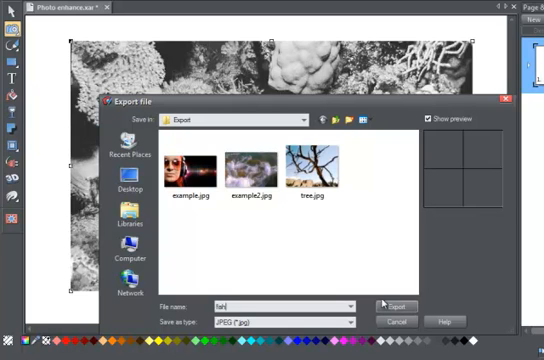
Confirm the export and lower the JPEG quality in the JPEG Export Bitmap Options
click(396, 304)
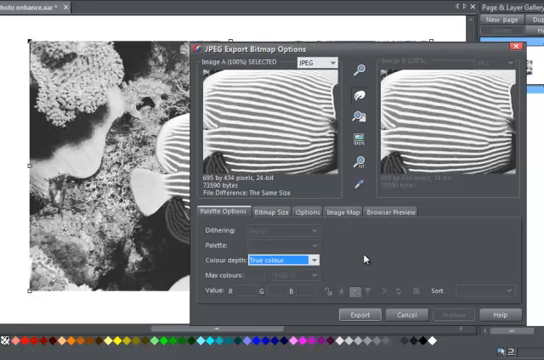
click(316, 212)
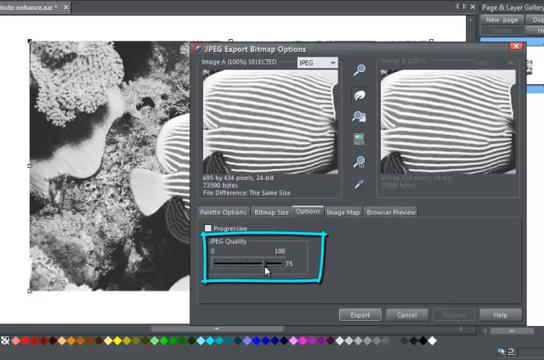
drag(258, 268, 284, 268)
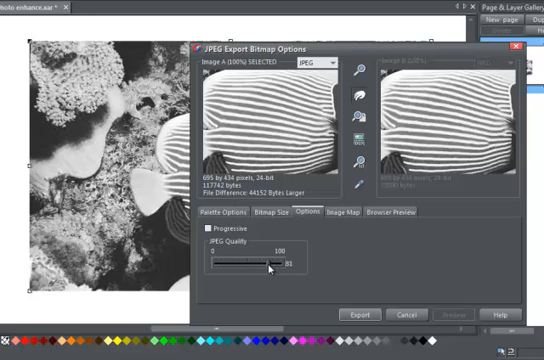
drag(290, 266, 278, 266)
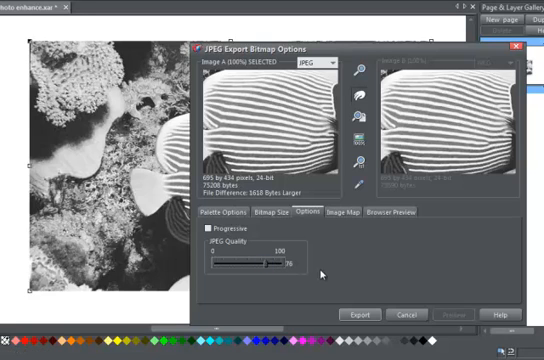